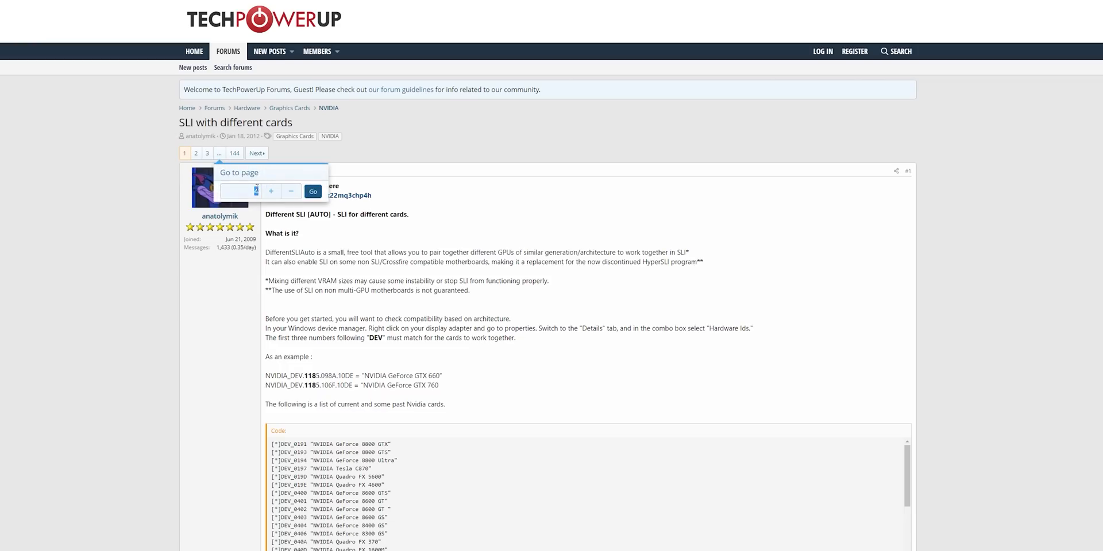
- Jump to page 98 of the SLI with different cards forum thread
type("98")
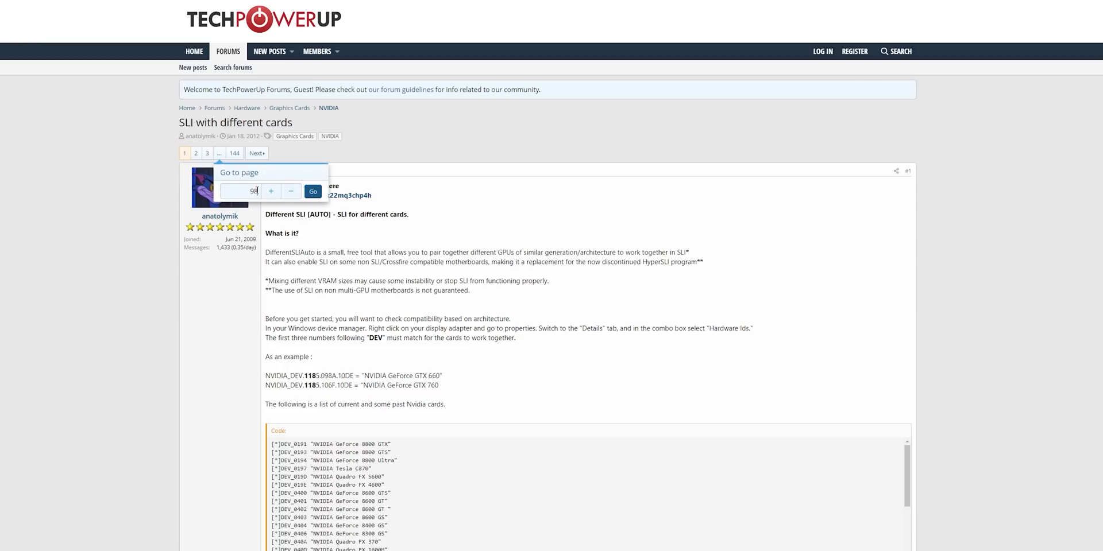
left_click(313, 191)
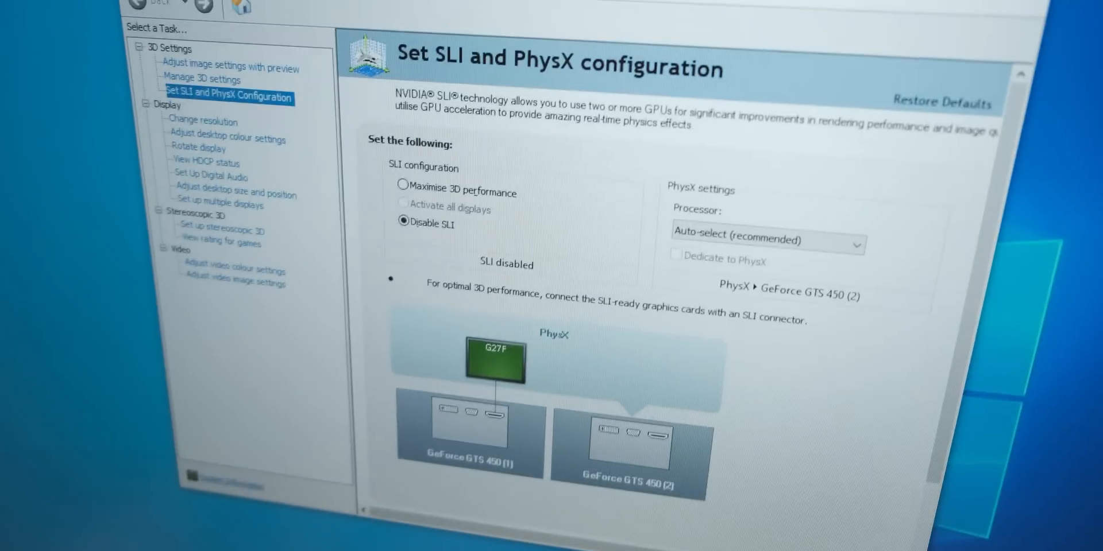
- Enable SLI with Maximise 3D performance, apply it, and confirm the Apply Changes dialog
left_click(403, 192)
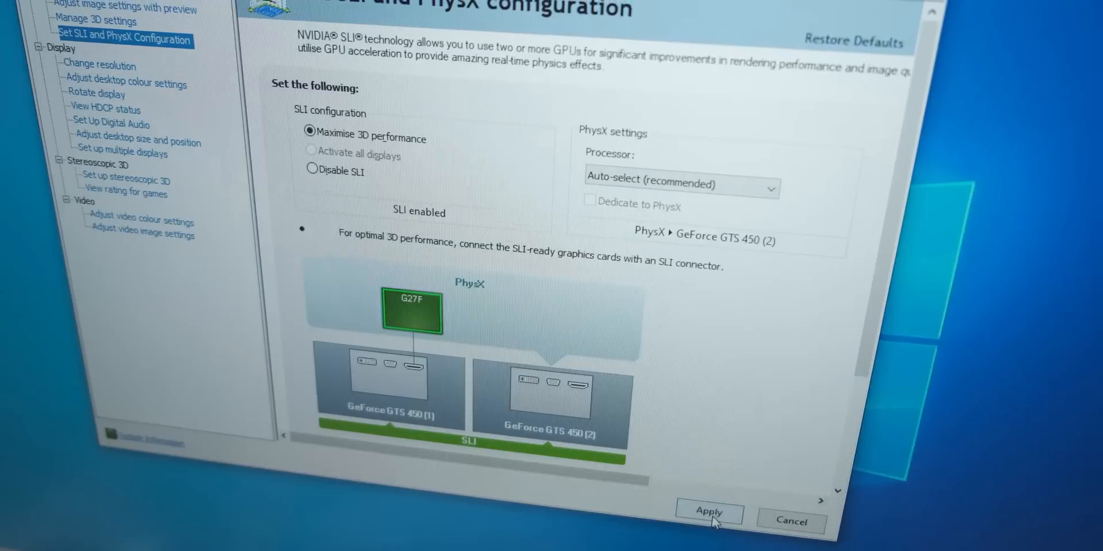
left_click(708, 511)
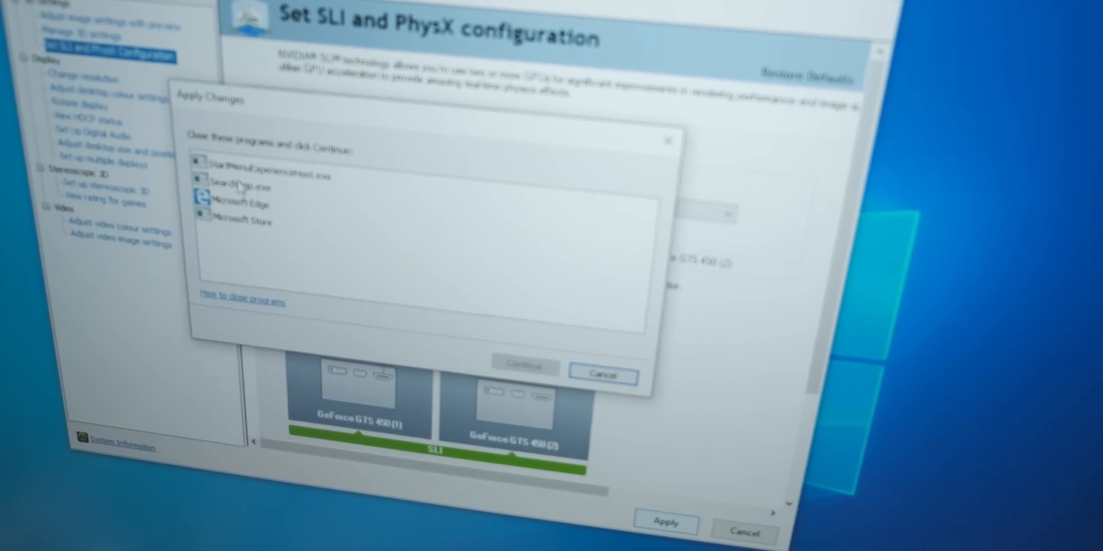
left_click(523, 367)
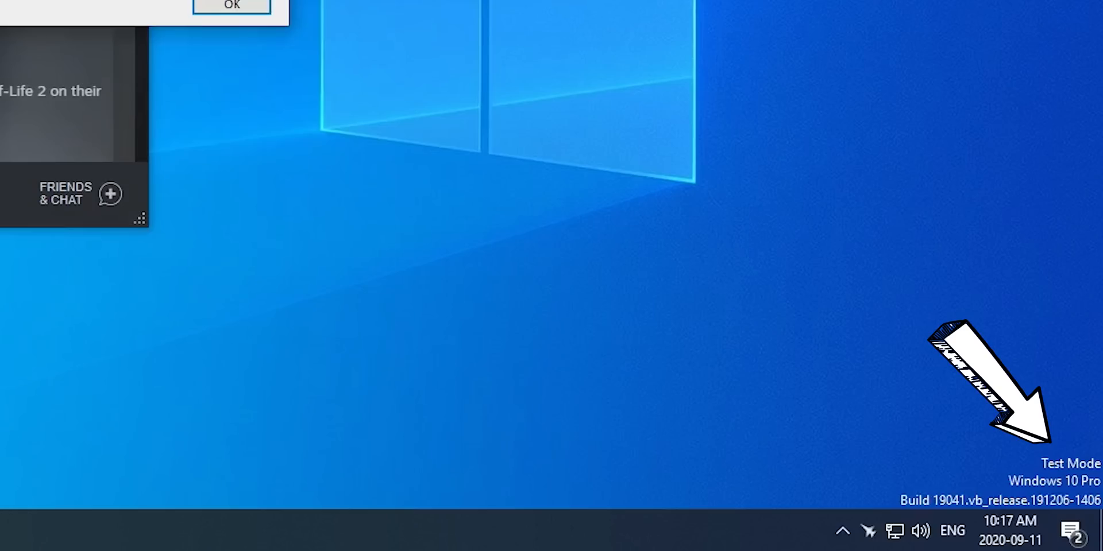
- Dismiss the confirmation message, leaving the desktop showing the Test Mode watermark
left_click(231, 6)
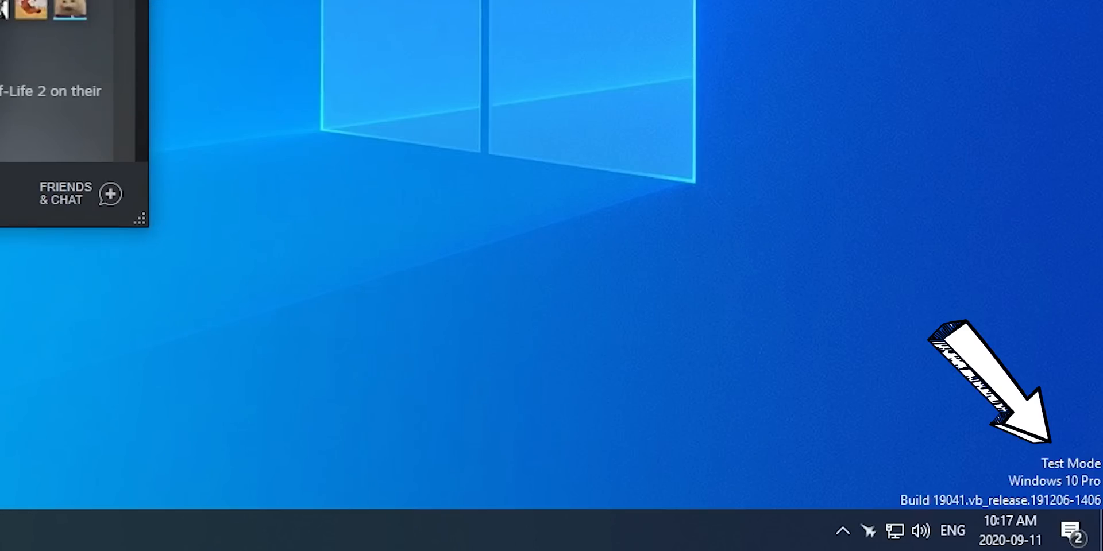